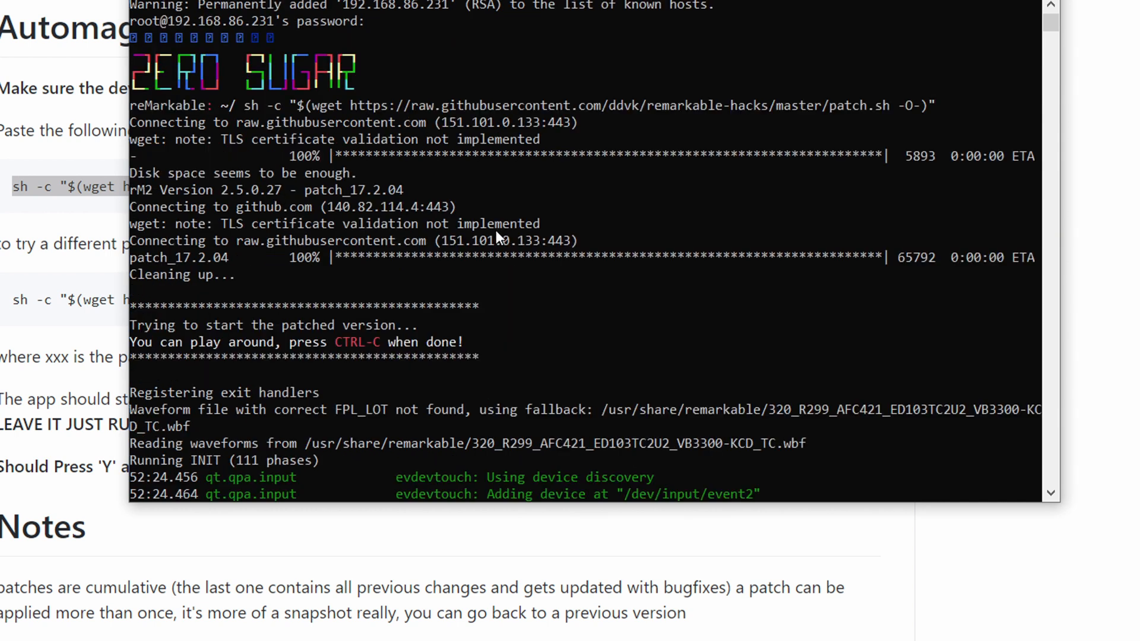
mouse_move(197, 210)
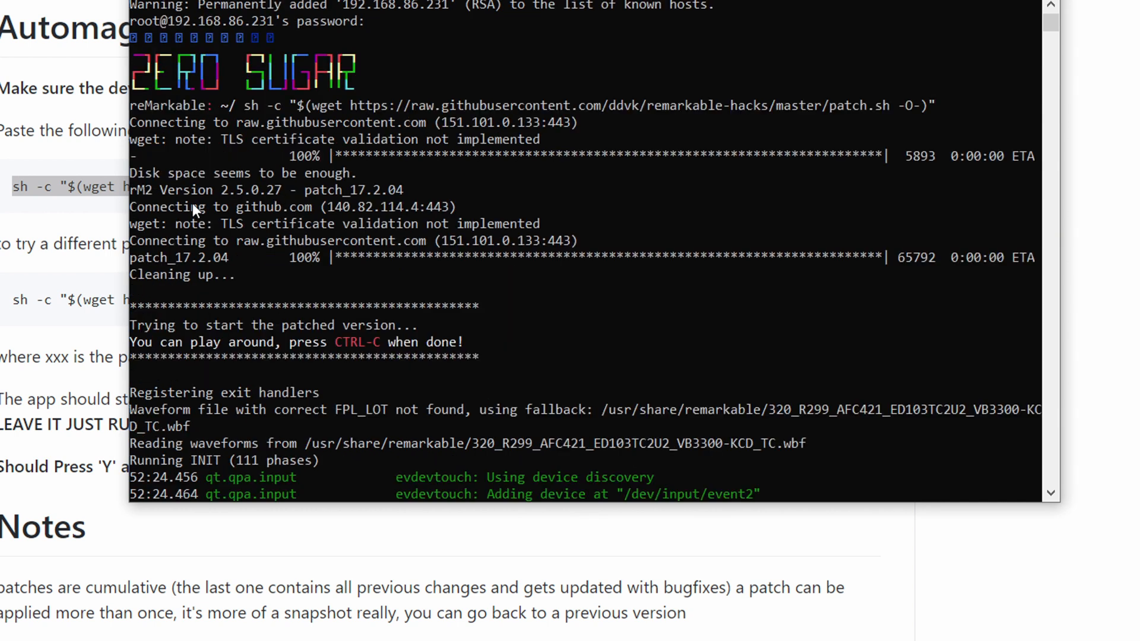
mouse_move(237, 205)
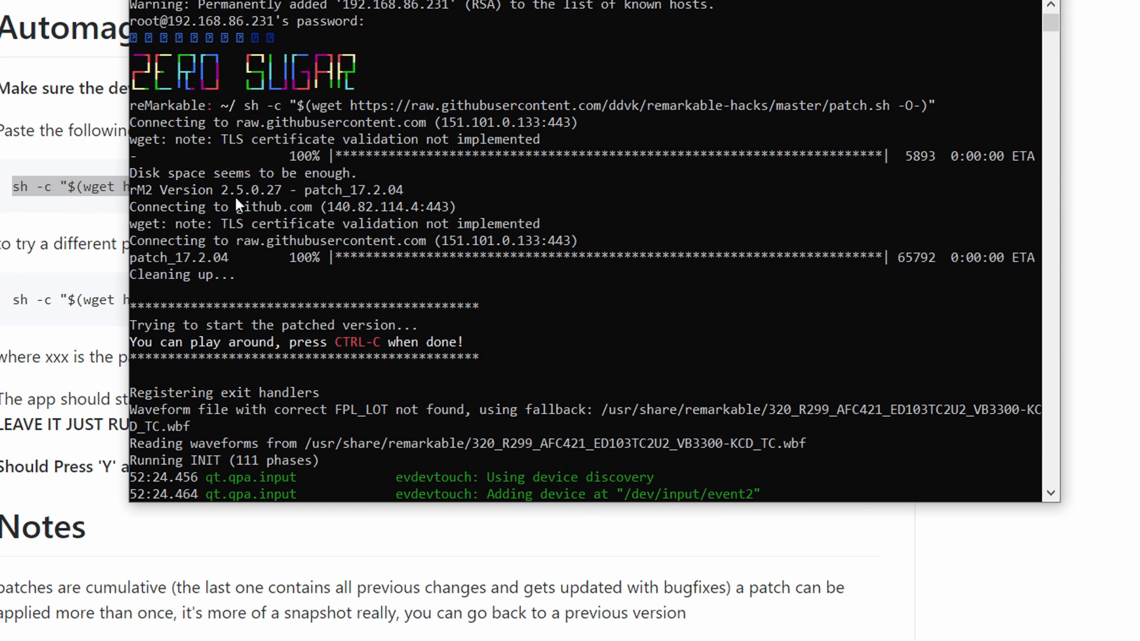
mouse_move(272, 202)
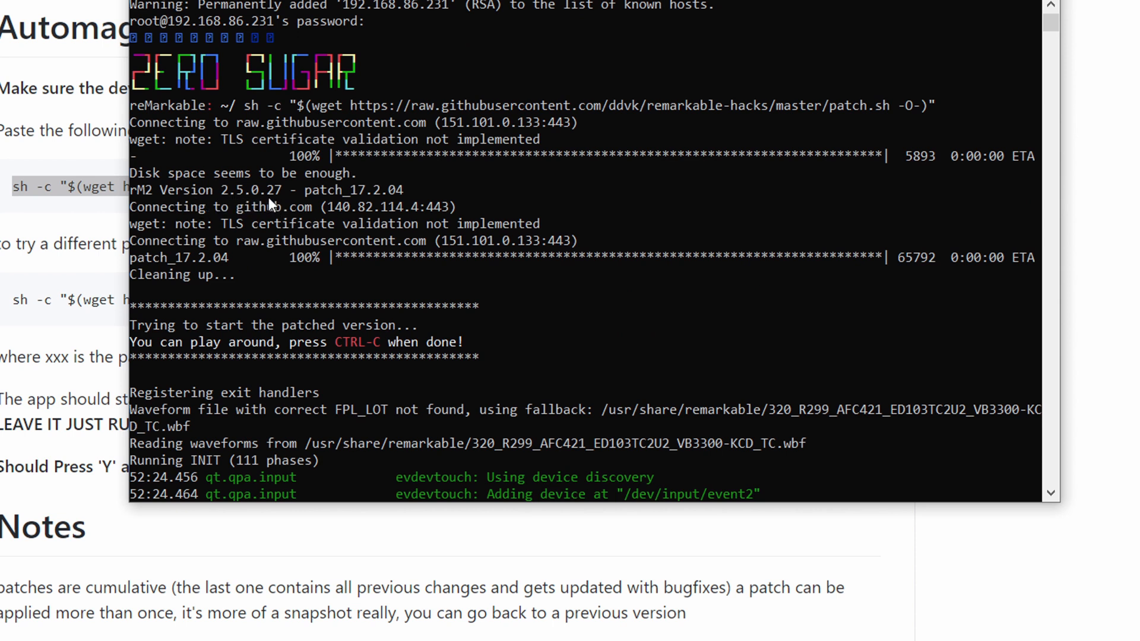
mouse_move(379, 207)
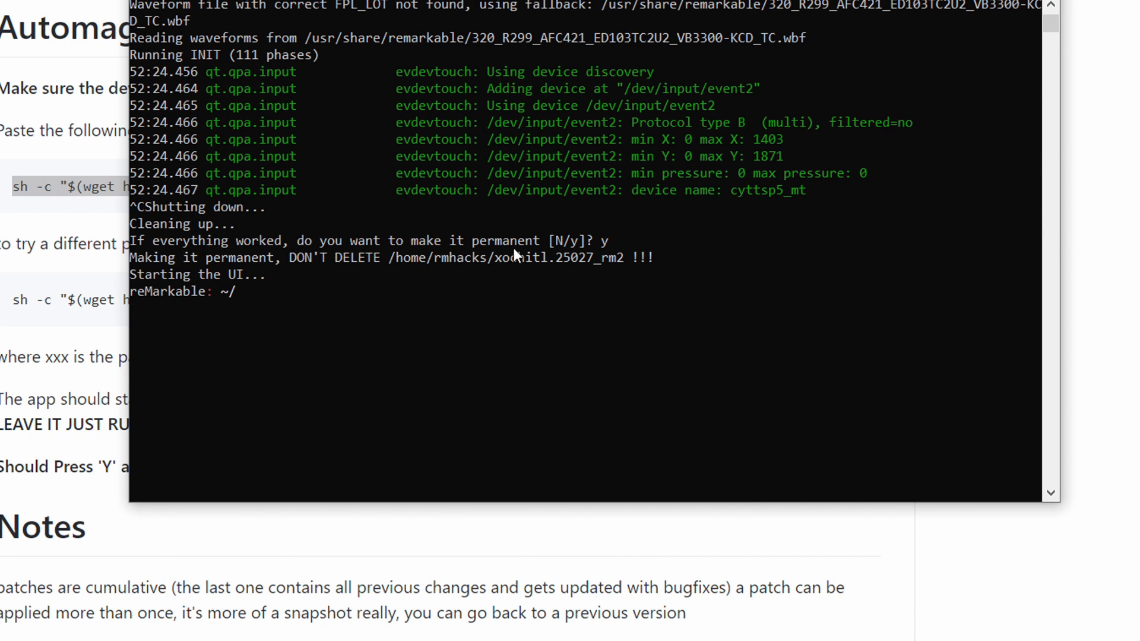
mouse_move(323, 340)
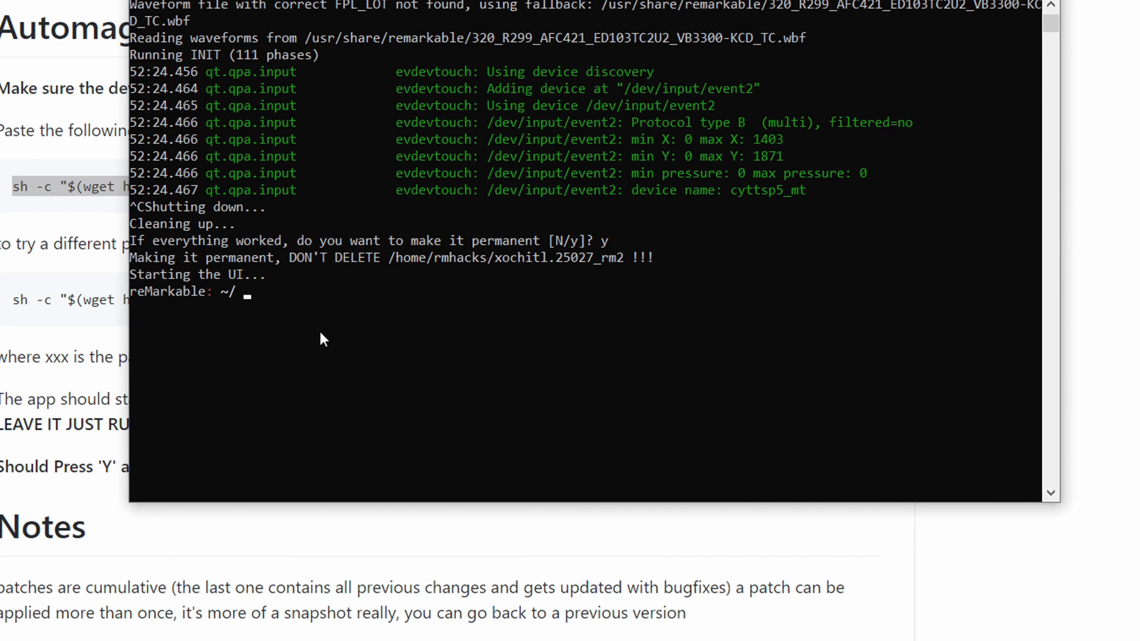
mouse_move(298, 326)
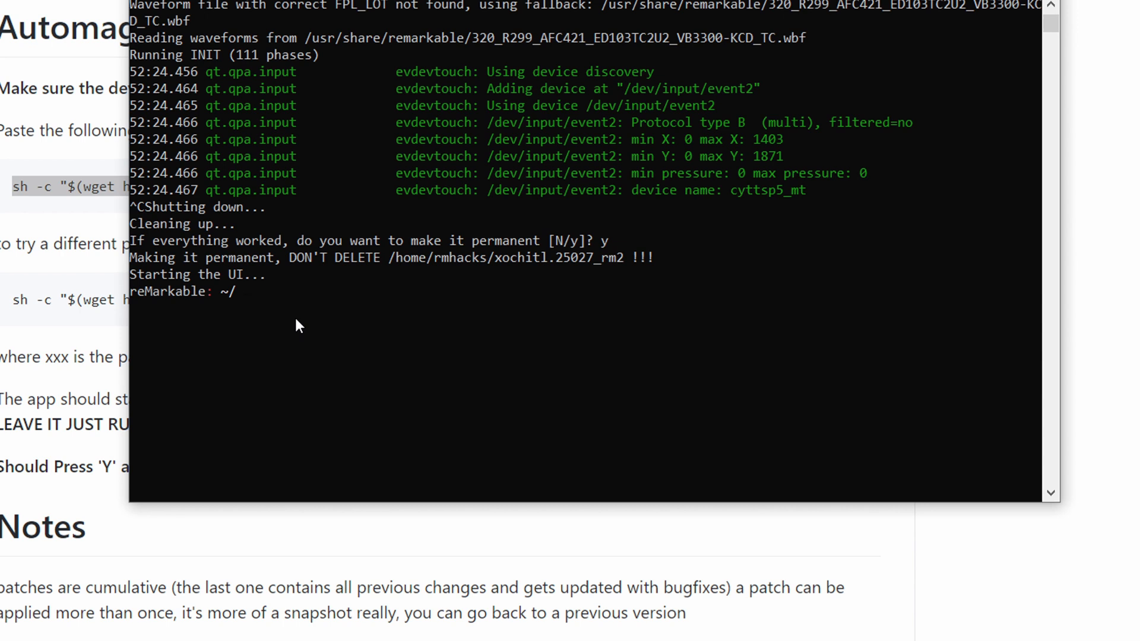
type("exit")
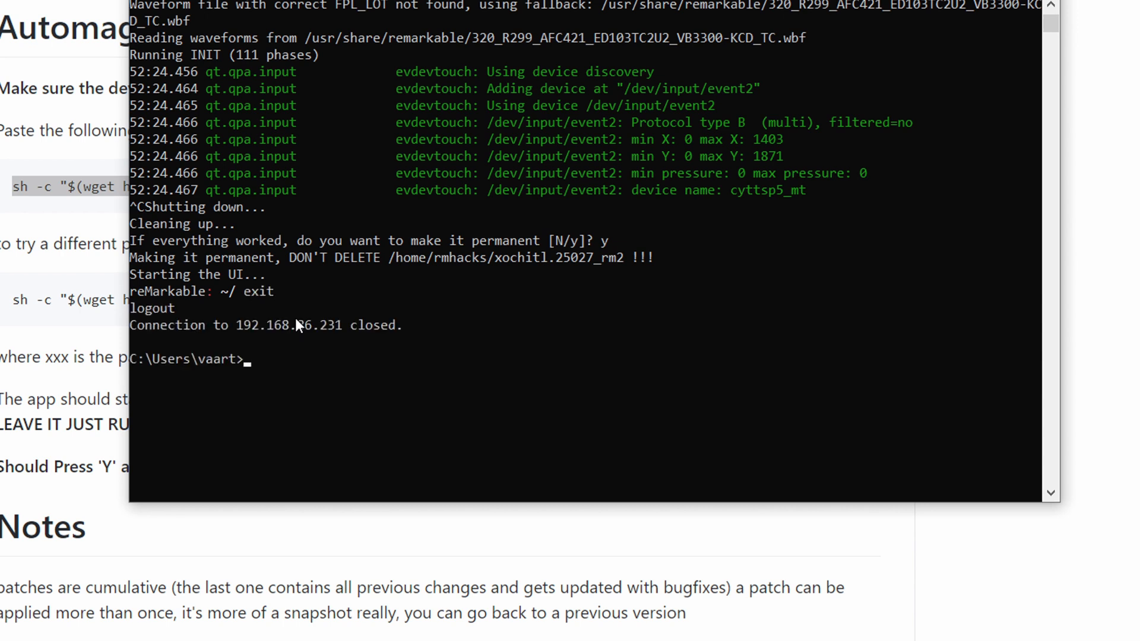
type("ssh root")
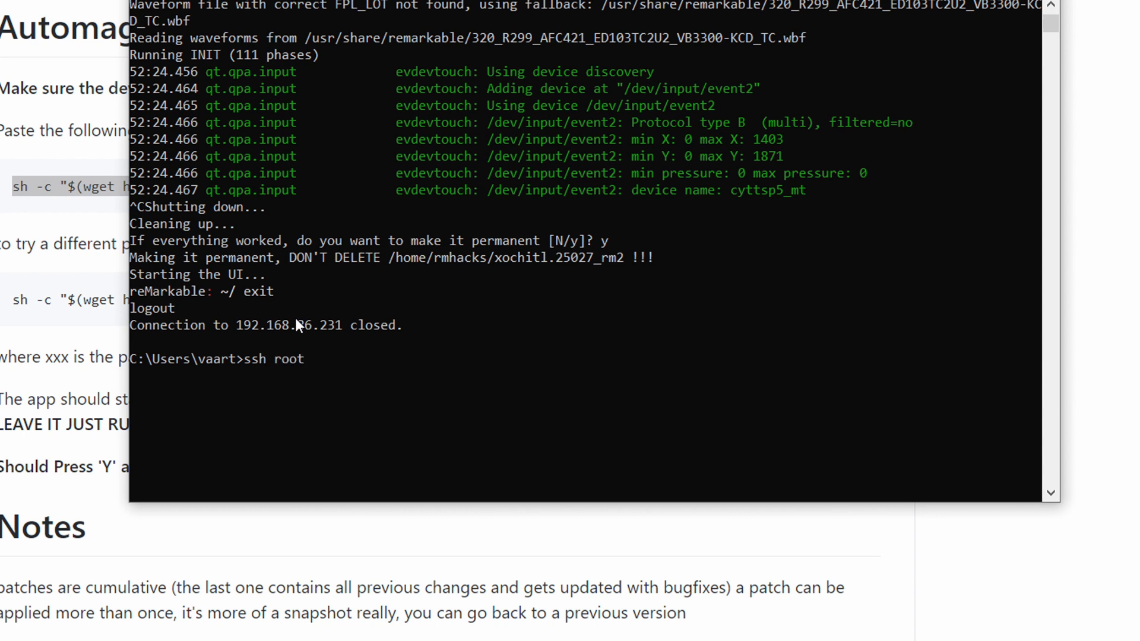
type("@192")
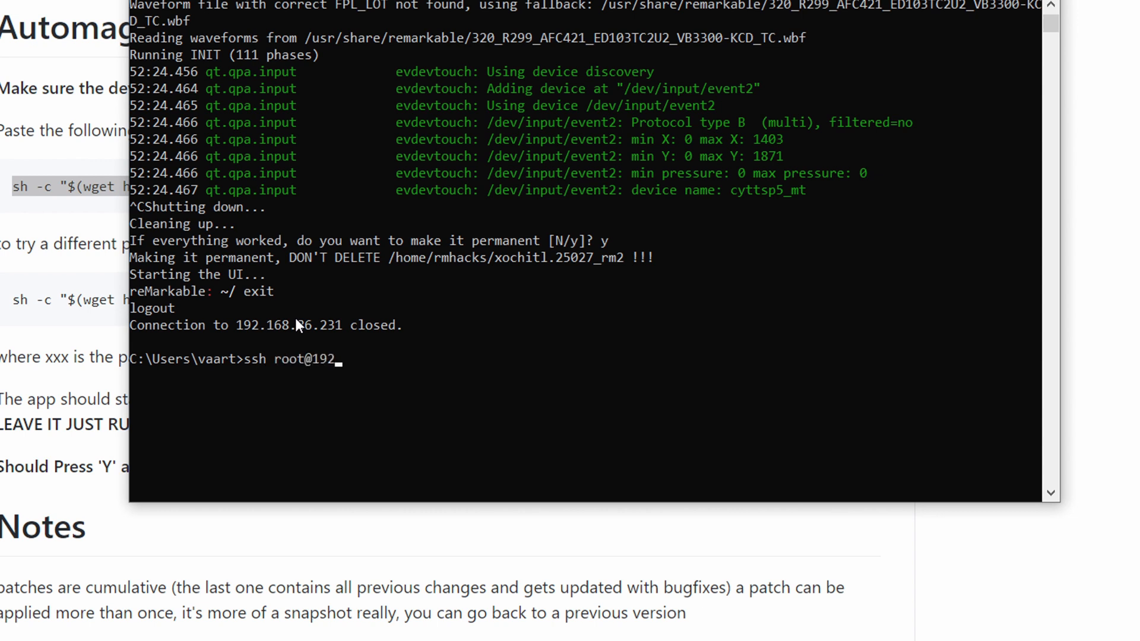
type(".168.")
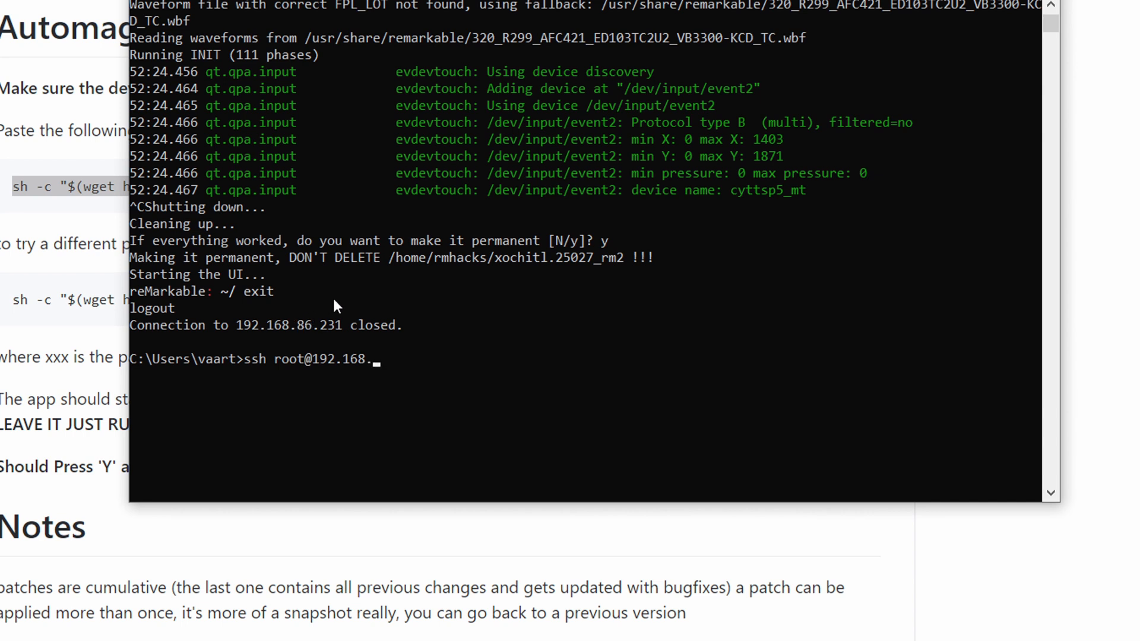
type("86")
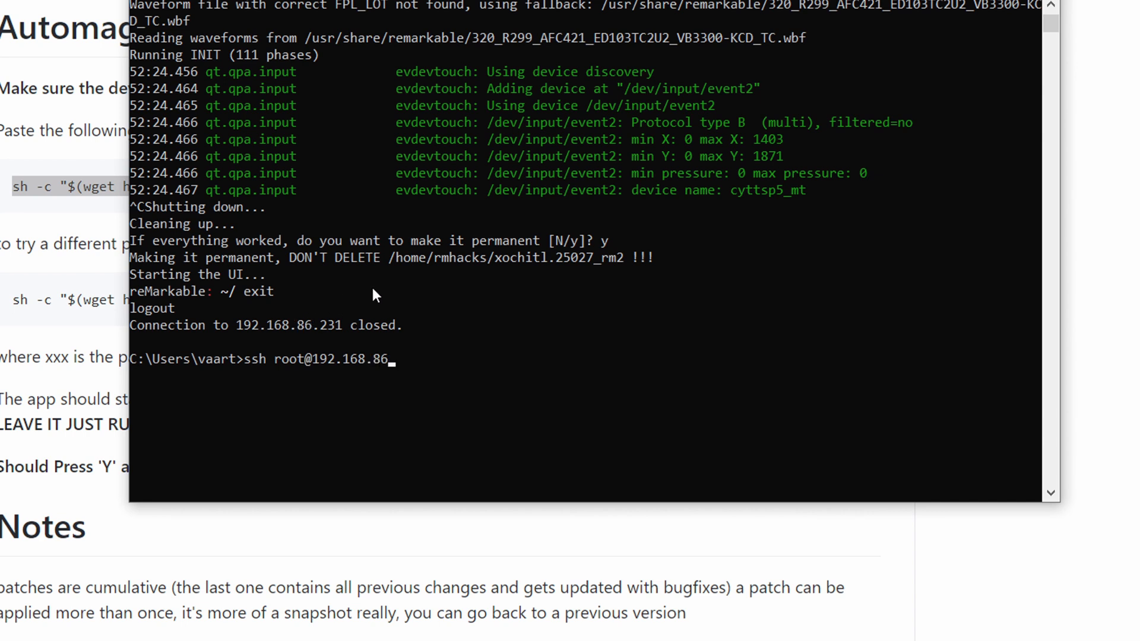
type("231")
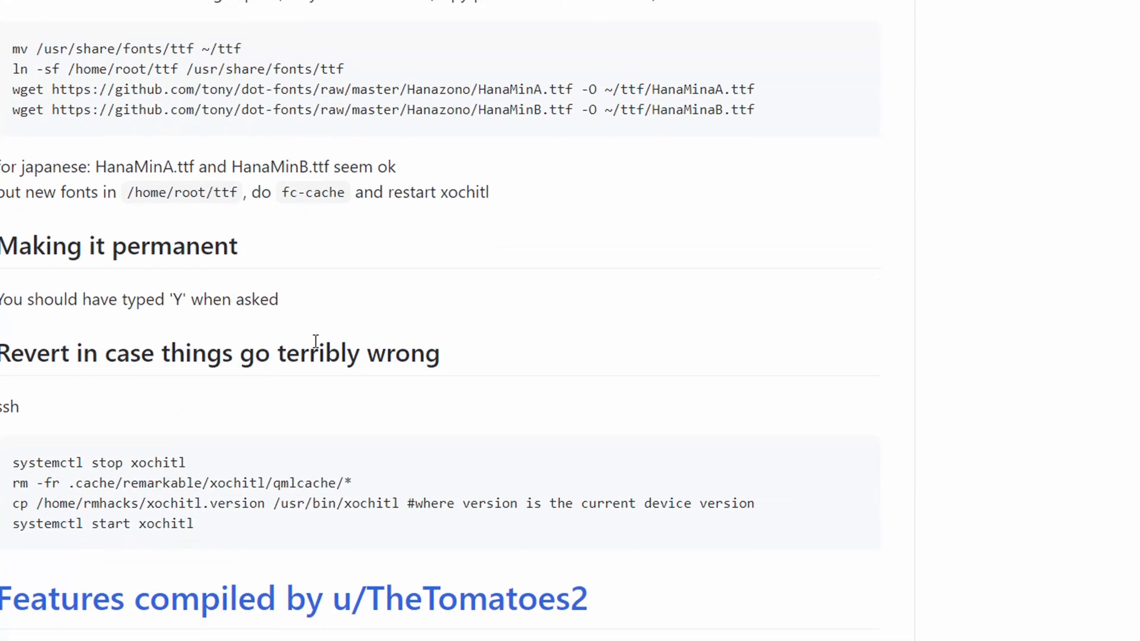
mouse_move(263, 424)
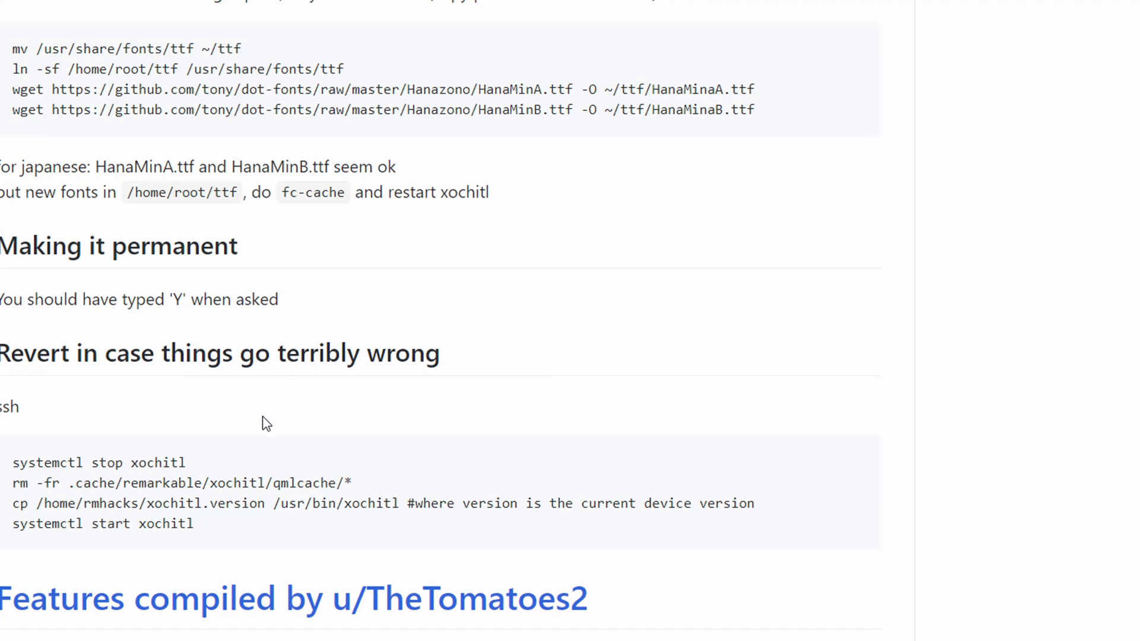
mouse_move(135, 411)
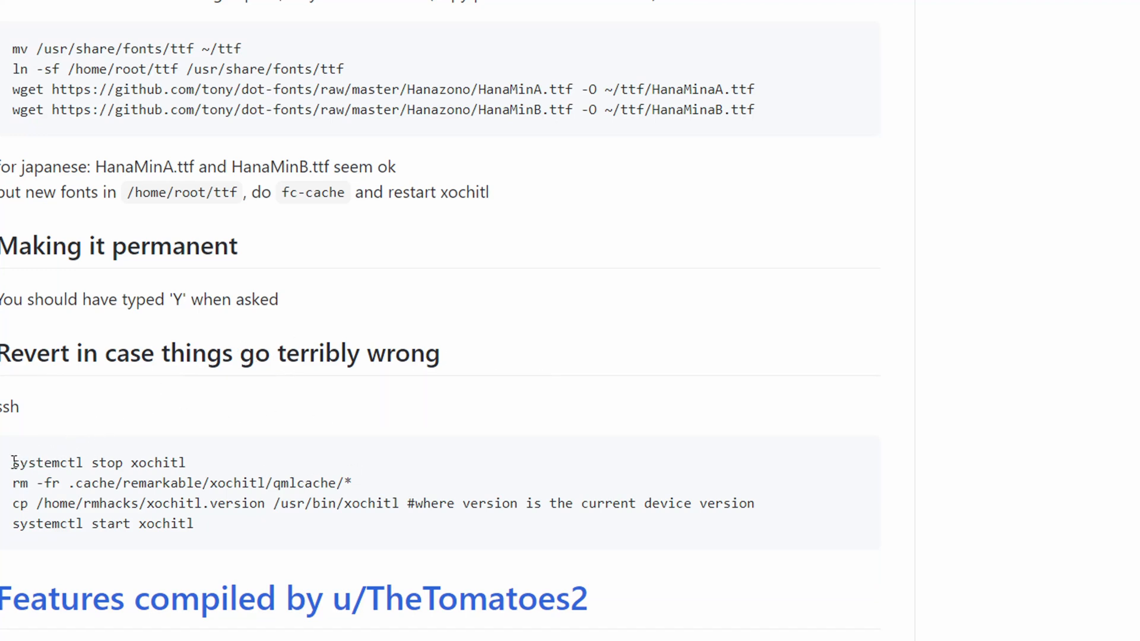
- Select the 'systemctl stop xochitl' command in the guide's revert section
double_click(98, 463)
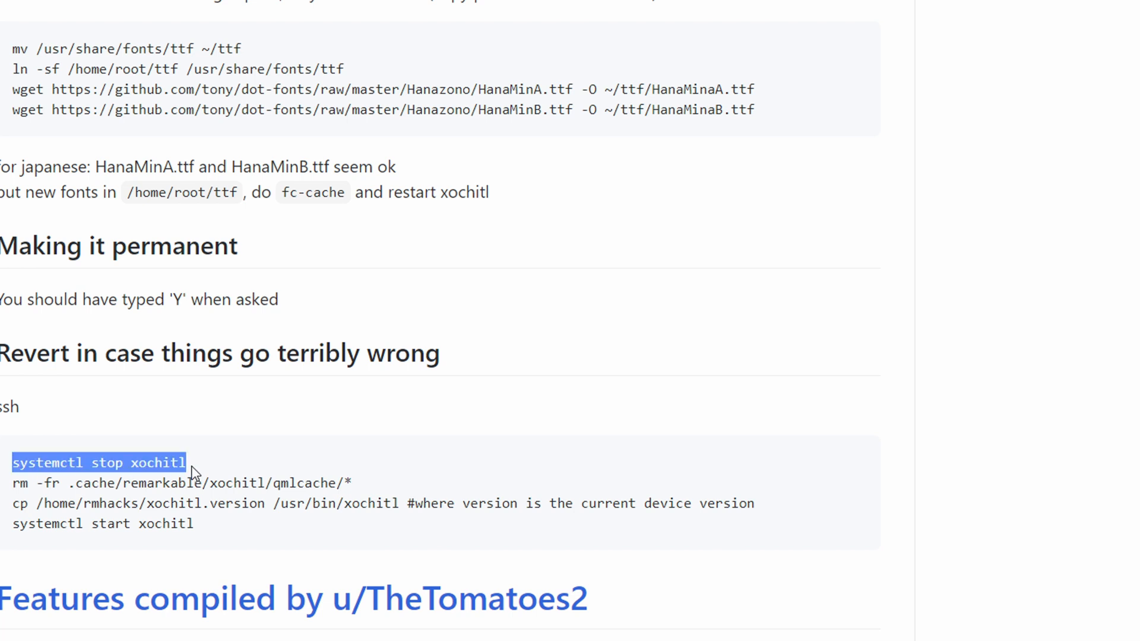
mouse_move(424, 635)
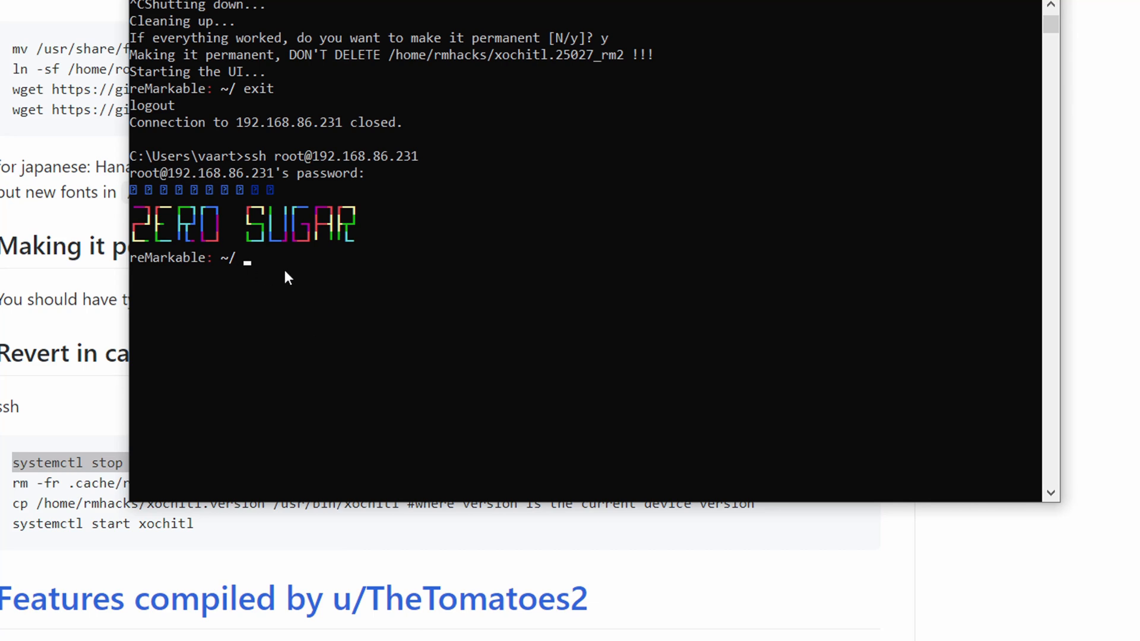
- Run 'systemctl stop xochitl' and 'rm -fr .cache/remarkable/xochitl/qmlcache/*' on the tablet
type("systemctl stop xochitl")
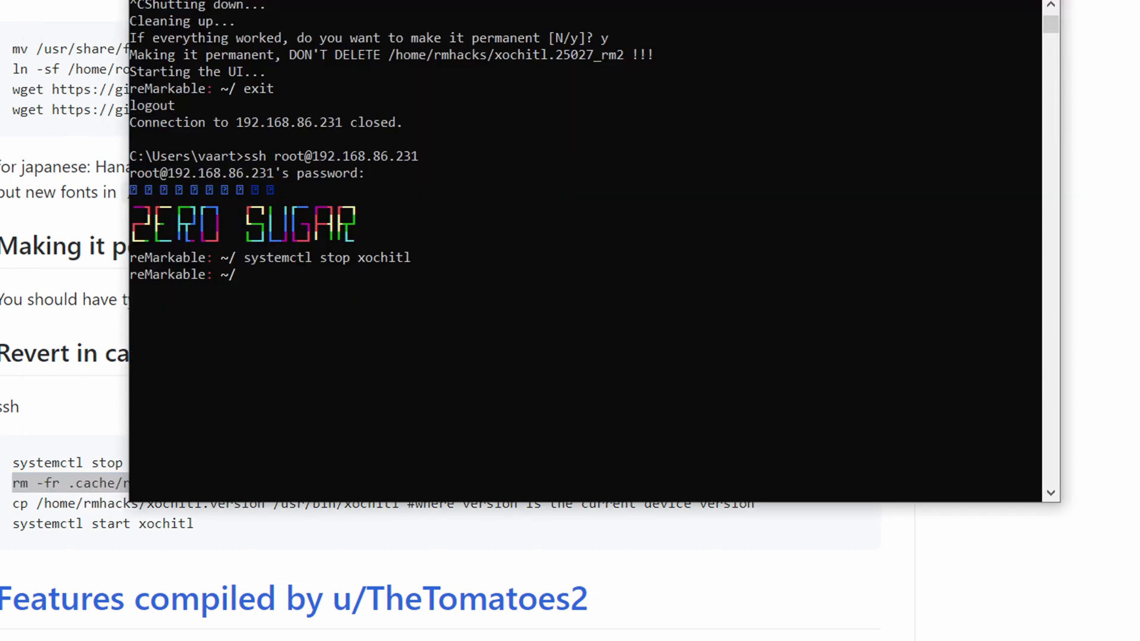
type("rm -fr .cache/remarkable/xochitl/qmlcache/*")
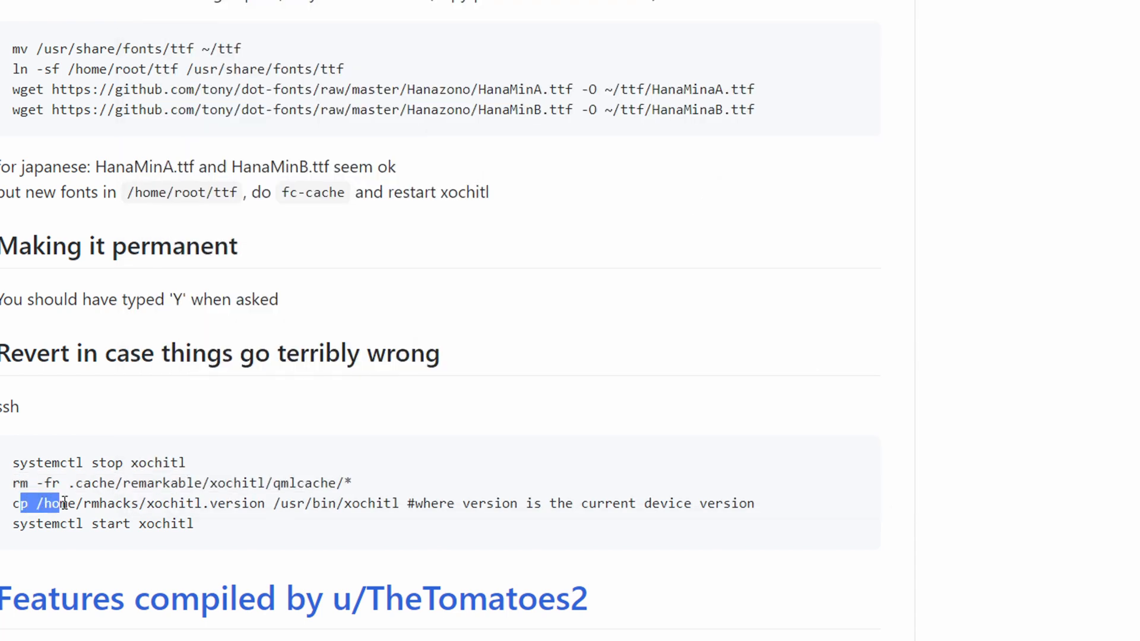
- Select the 'cp /home/rmhacks/xochitl.version /usr/bin/xochitl' line in the README
left_click_drag(66, 503, 211, 503)
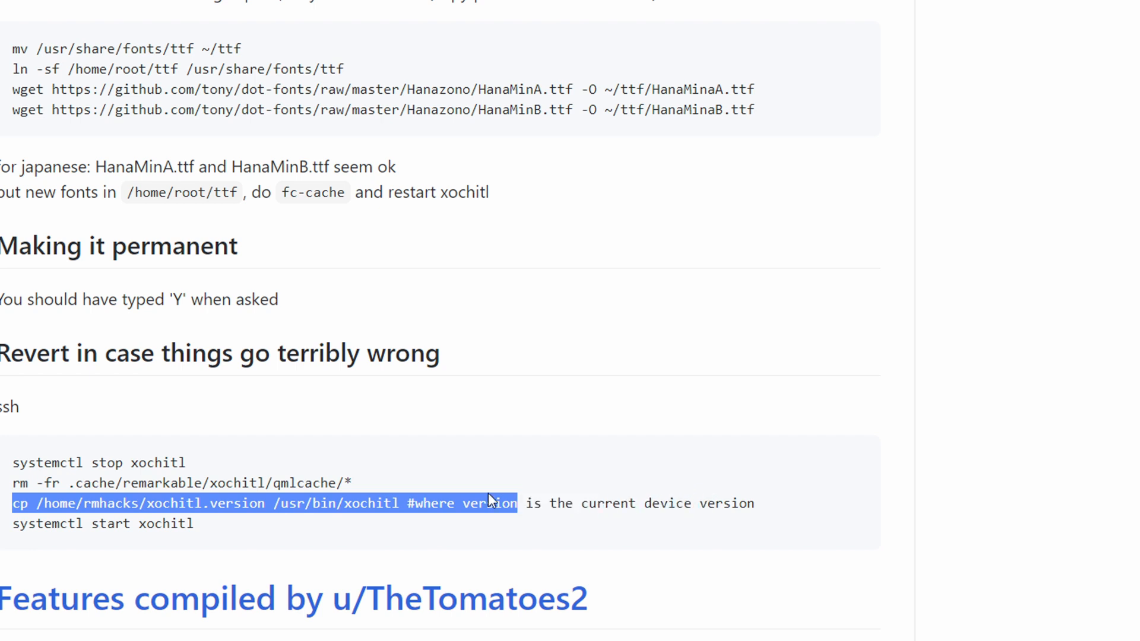
left_click_drag(516, 503, 233, 503)
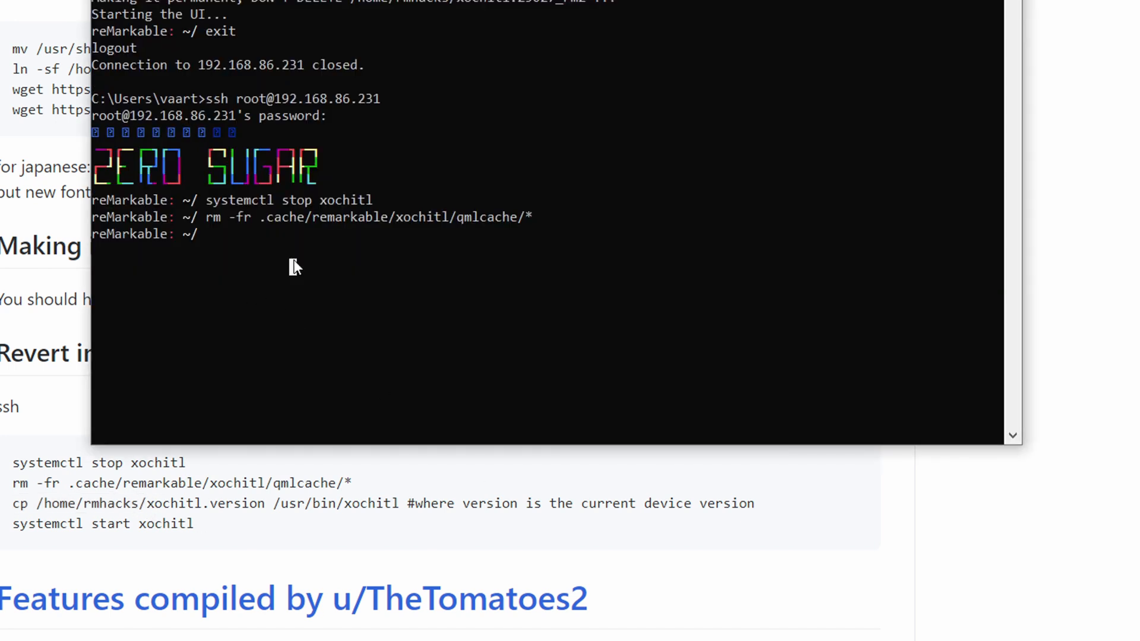
- Copy /home/rmhacks/xochitl.25027_rm2 over /usr/bin/xochitl on the tablet
type("cp")
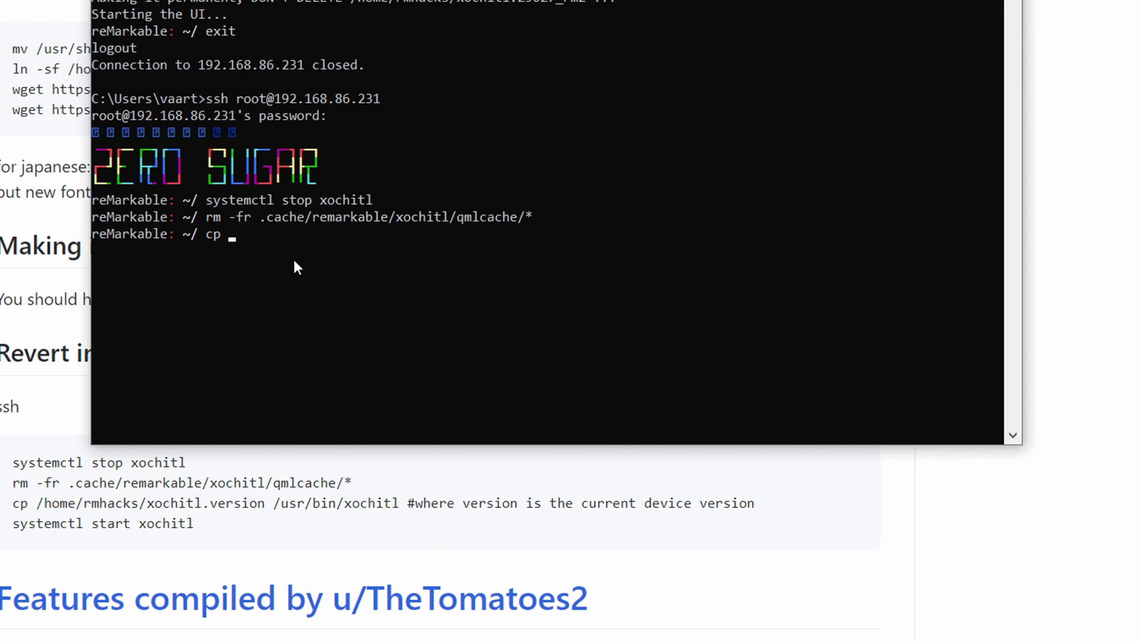
type("/")
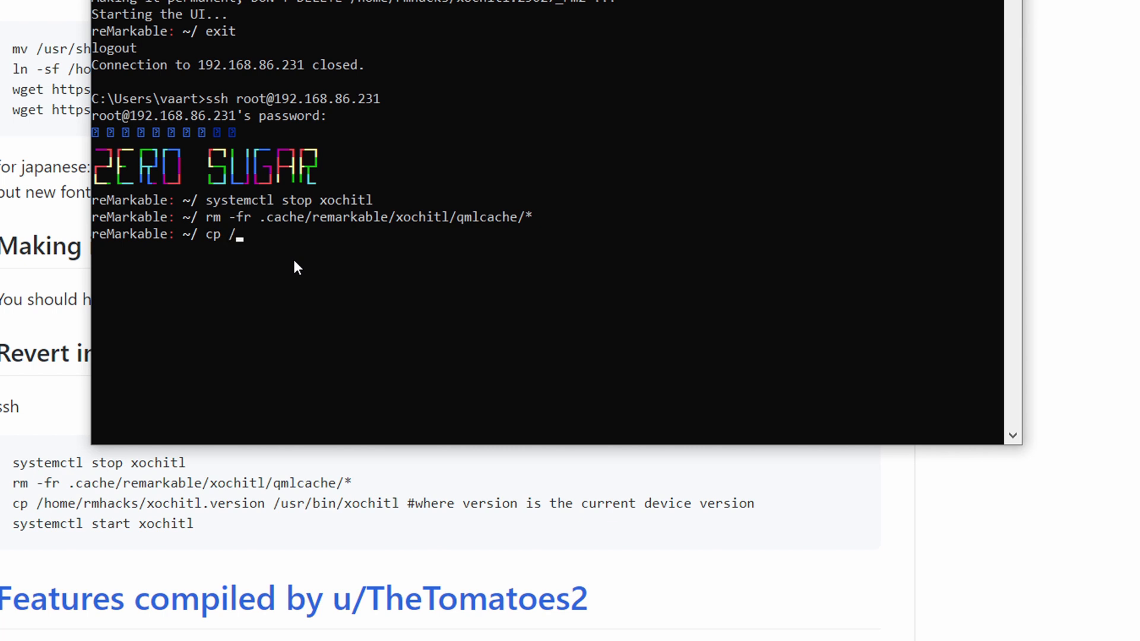
type("home")
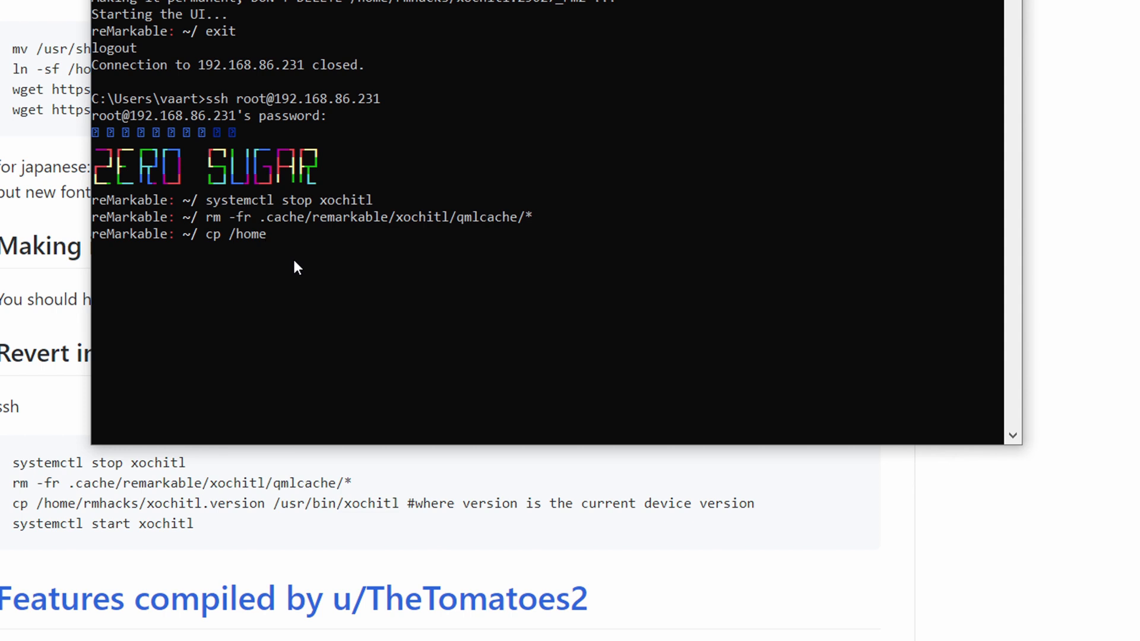
type("/rmha")
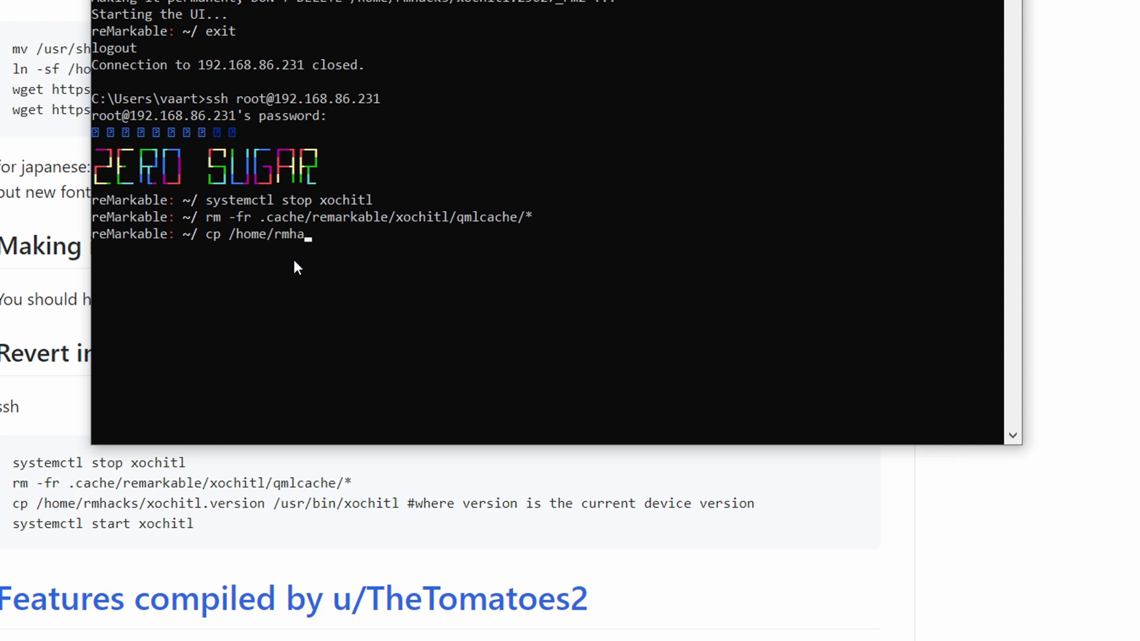
type("cks")
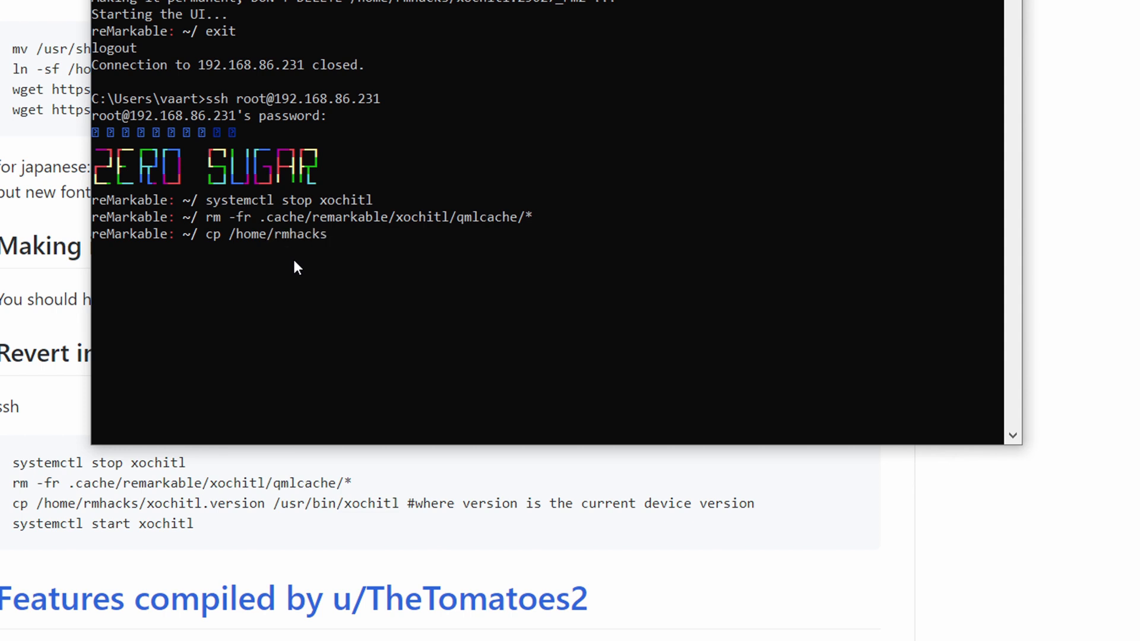
type("xo")
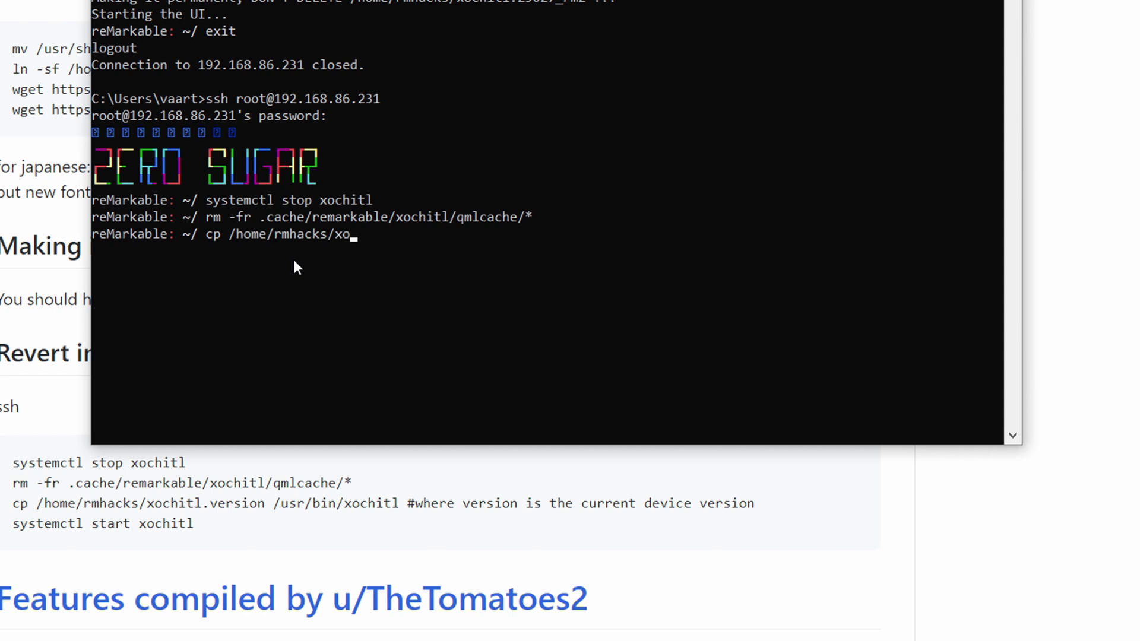
key("Tab")
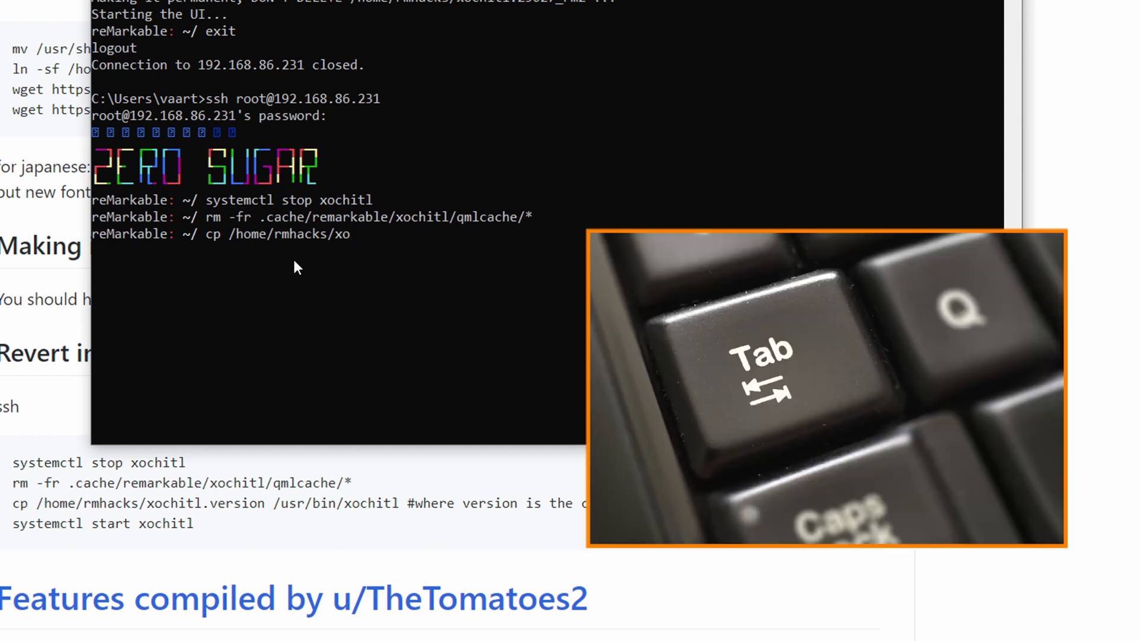
key("Tab")
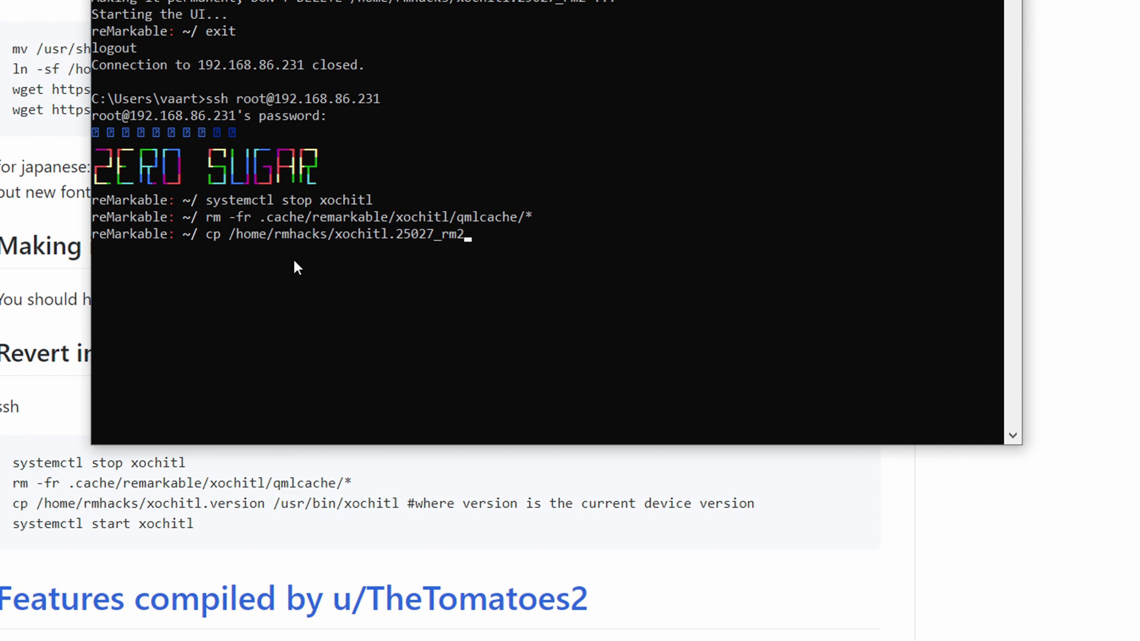
type("/")
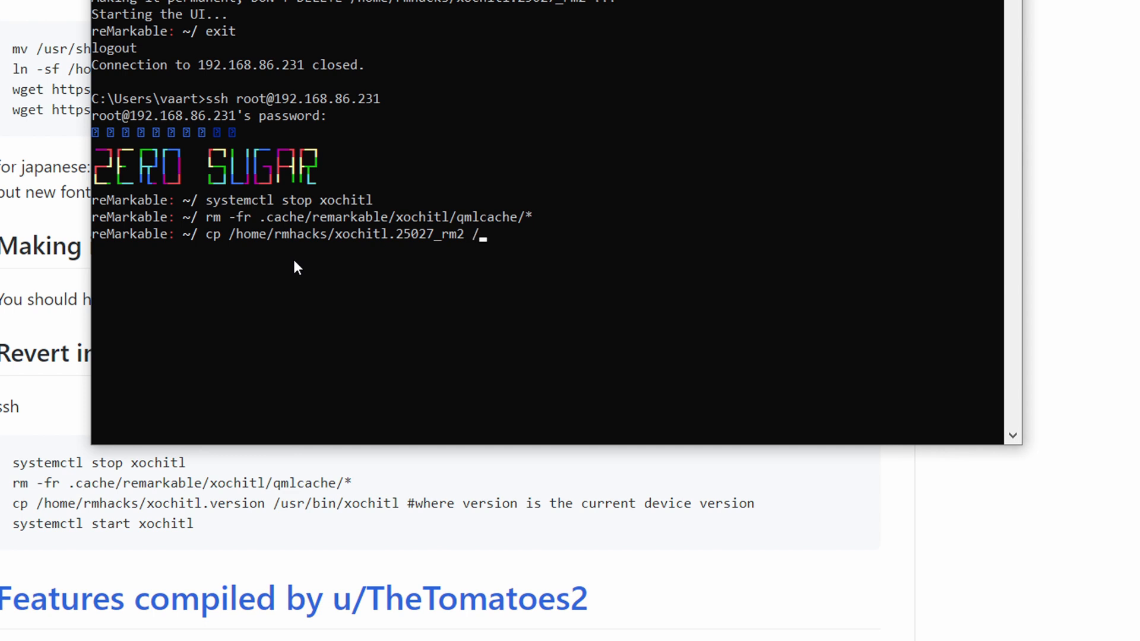
type("usr")
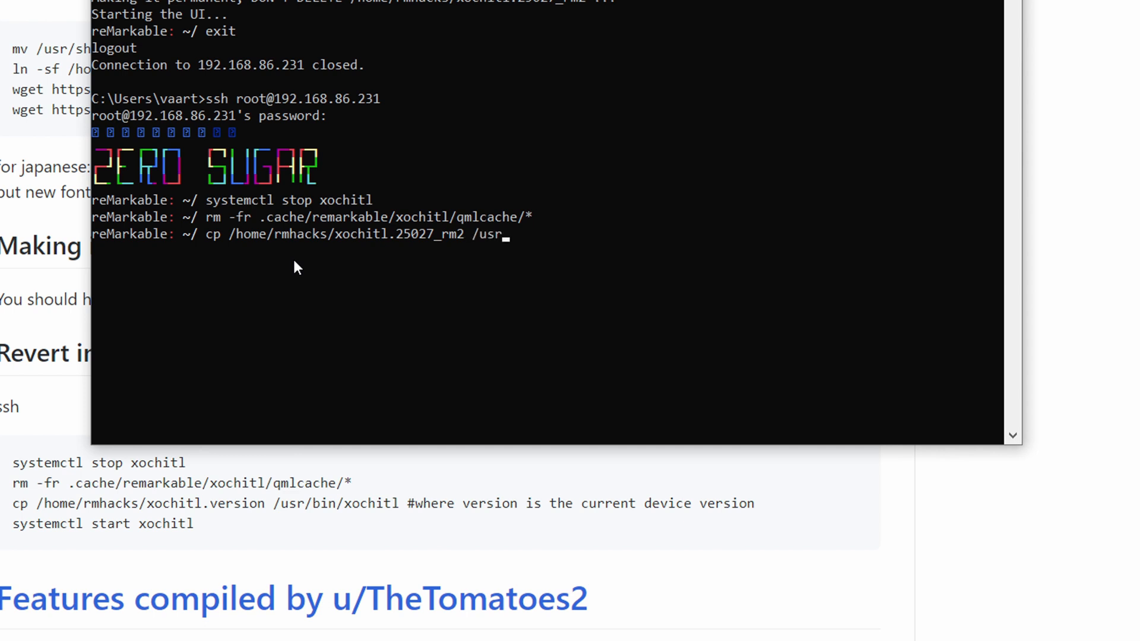
type("bin/")
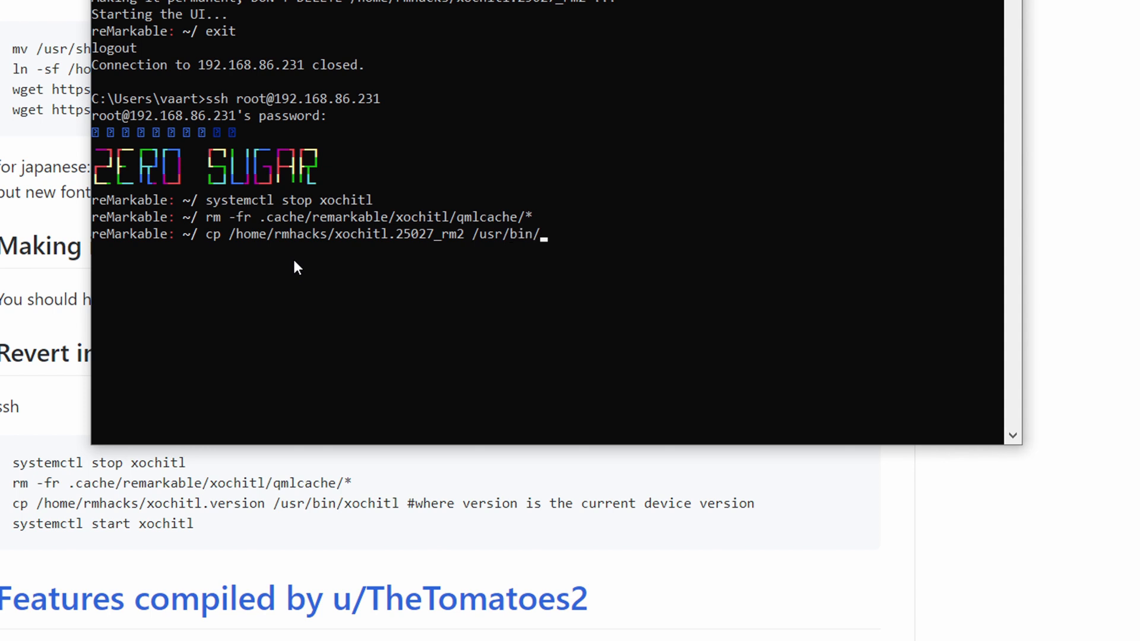
key("Tab")
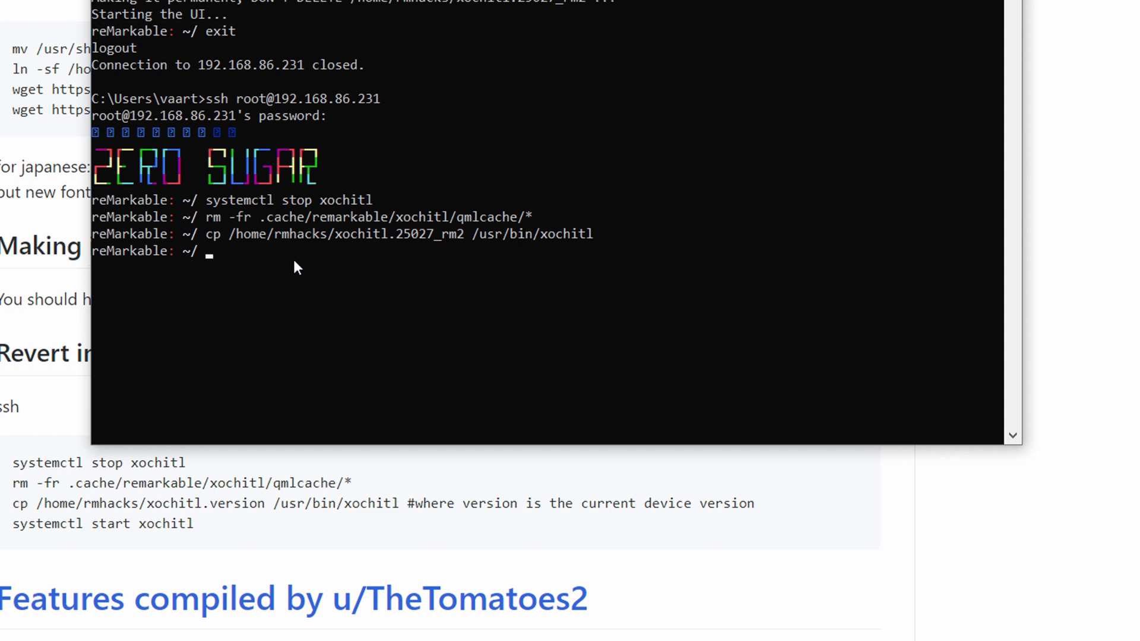
mouse_move(191, 547)
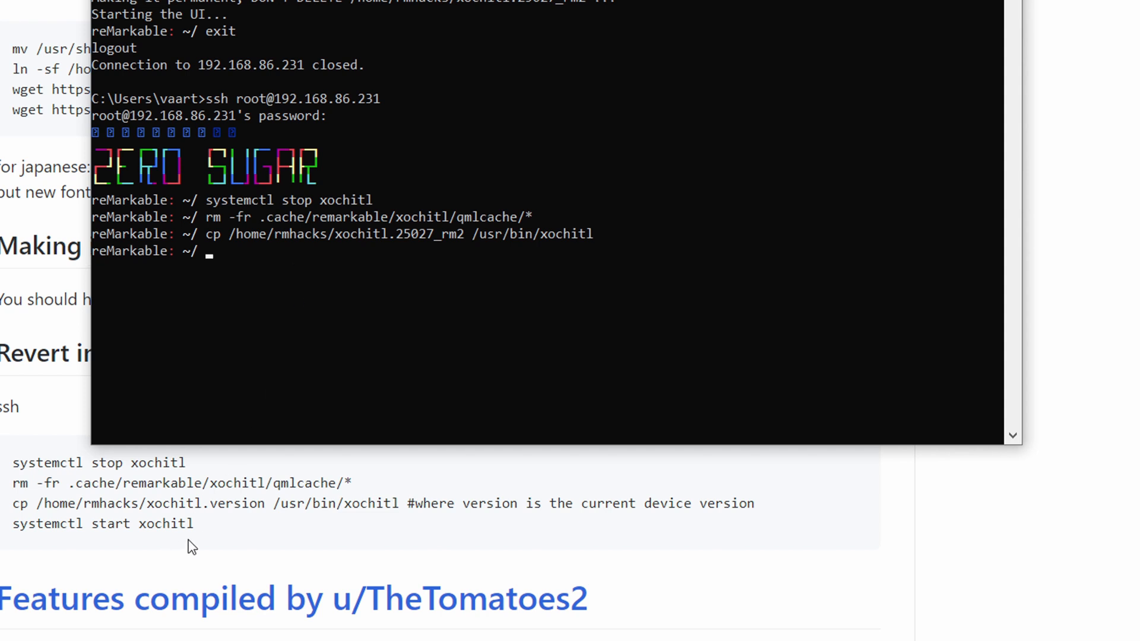
- Select the 'systemctl start xochitl' command on the GitHub page
left_click_drag(12, 462, 193, 524)
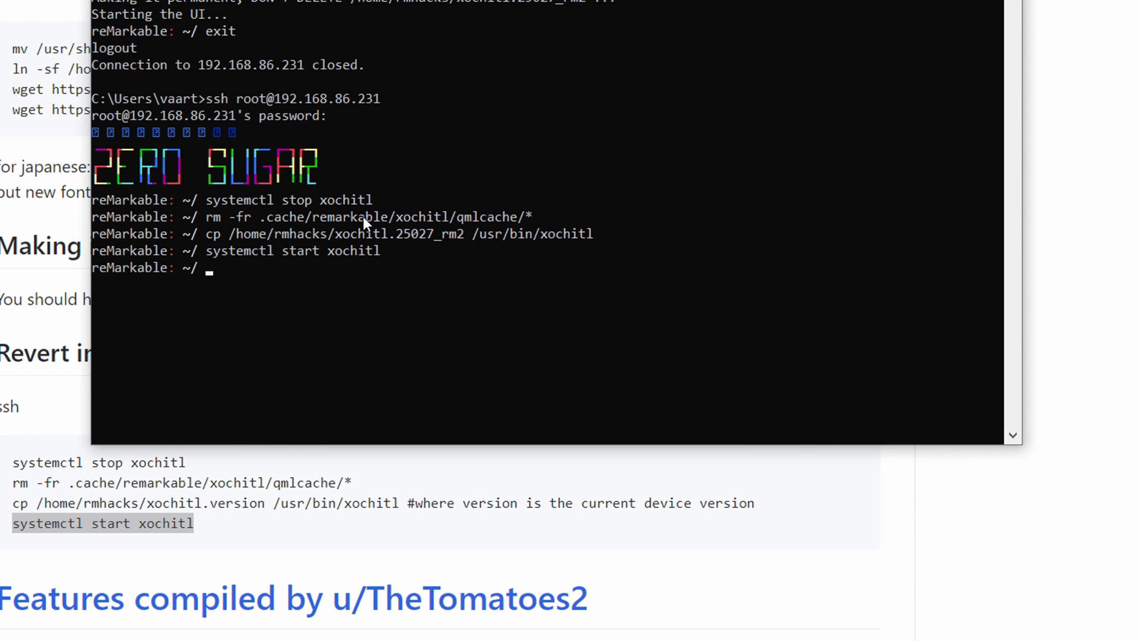
mouse_move(357, 240)
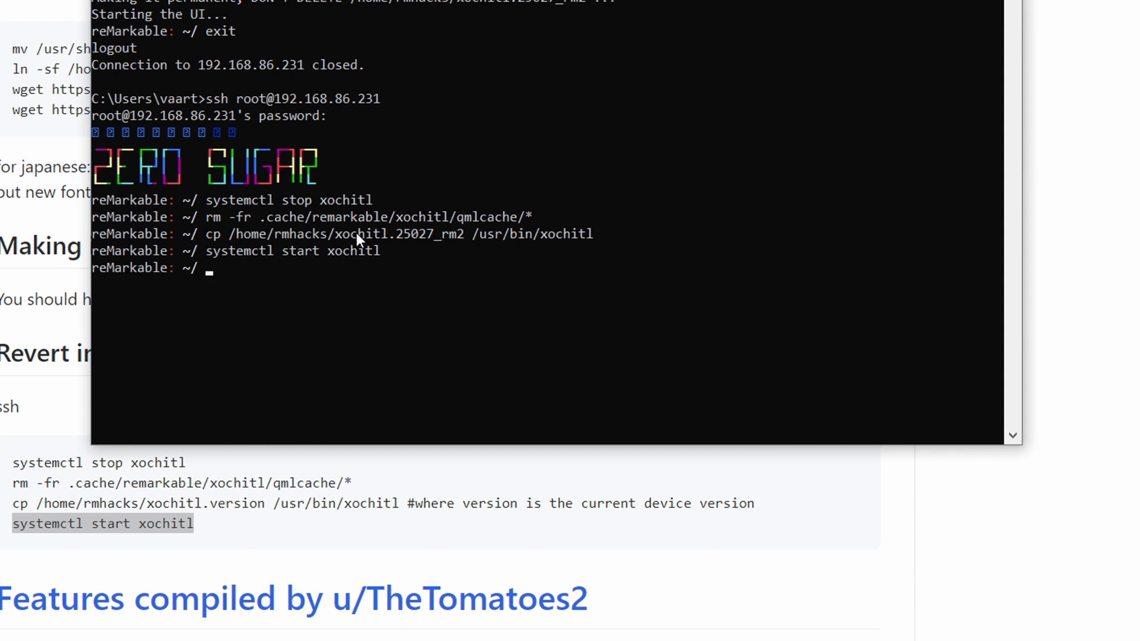